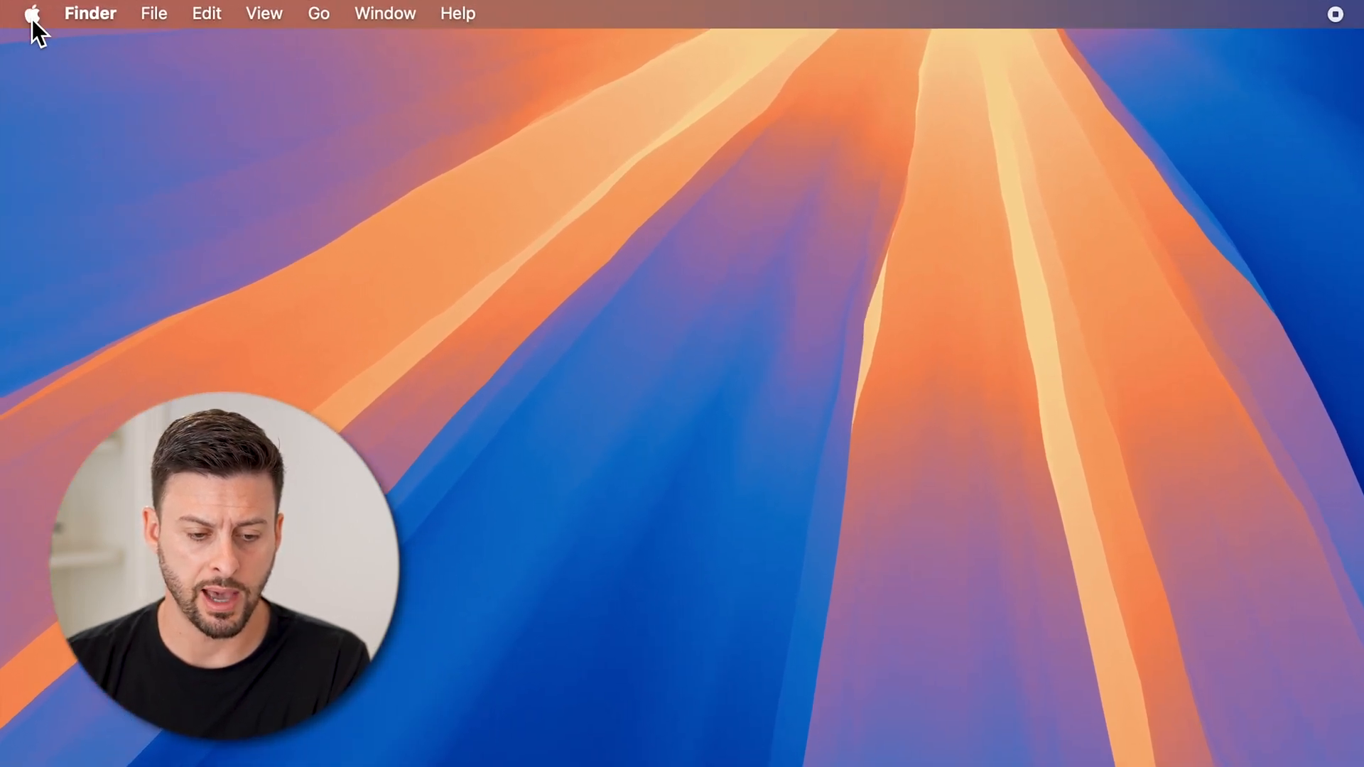
Step: Open the Apple menu to reach the App Store
left_click(32, 14)
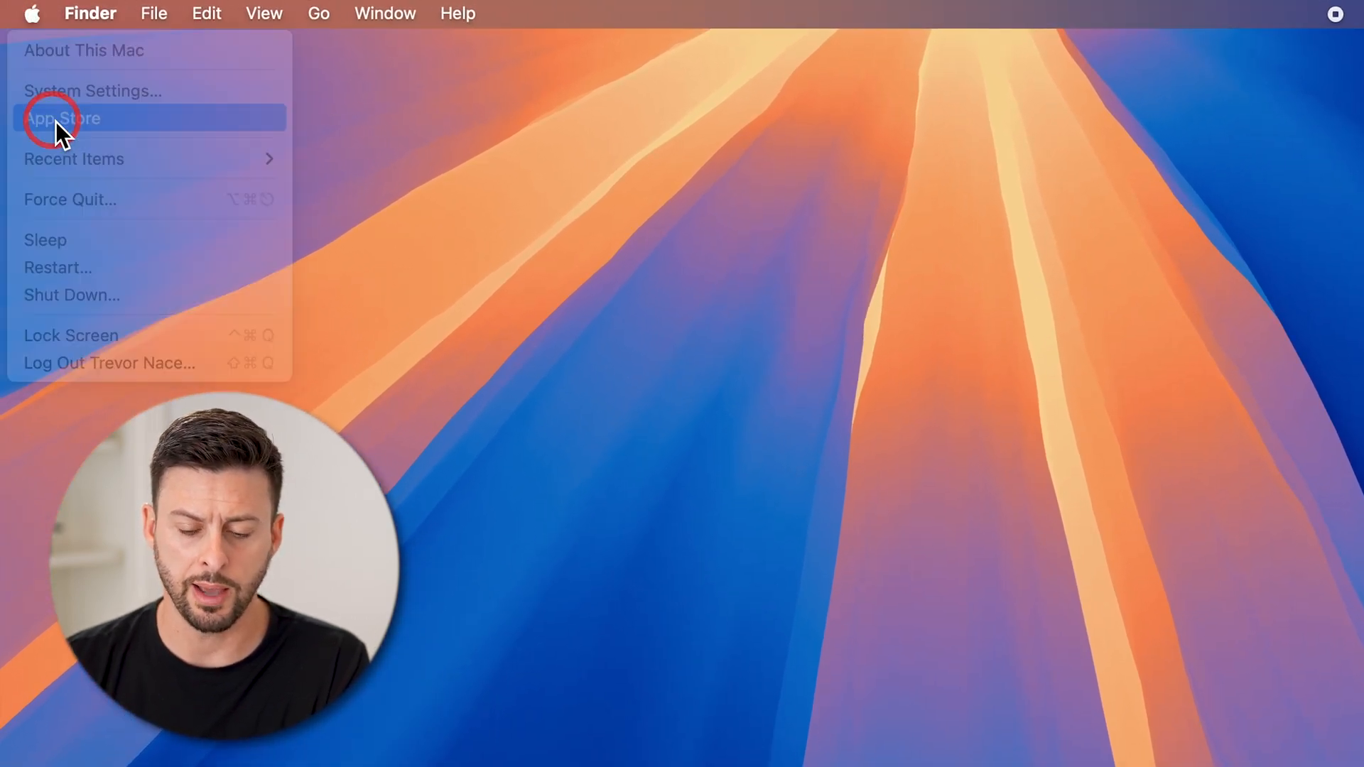
Step: Search the App Store for 'facebook' and check the Mac app results
left_click(62, 119)
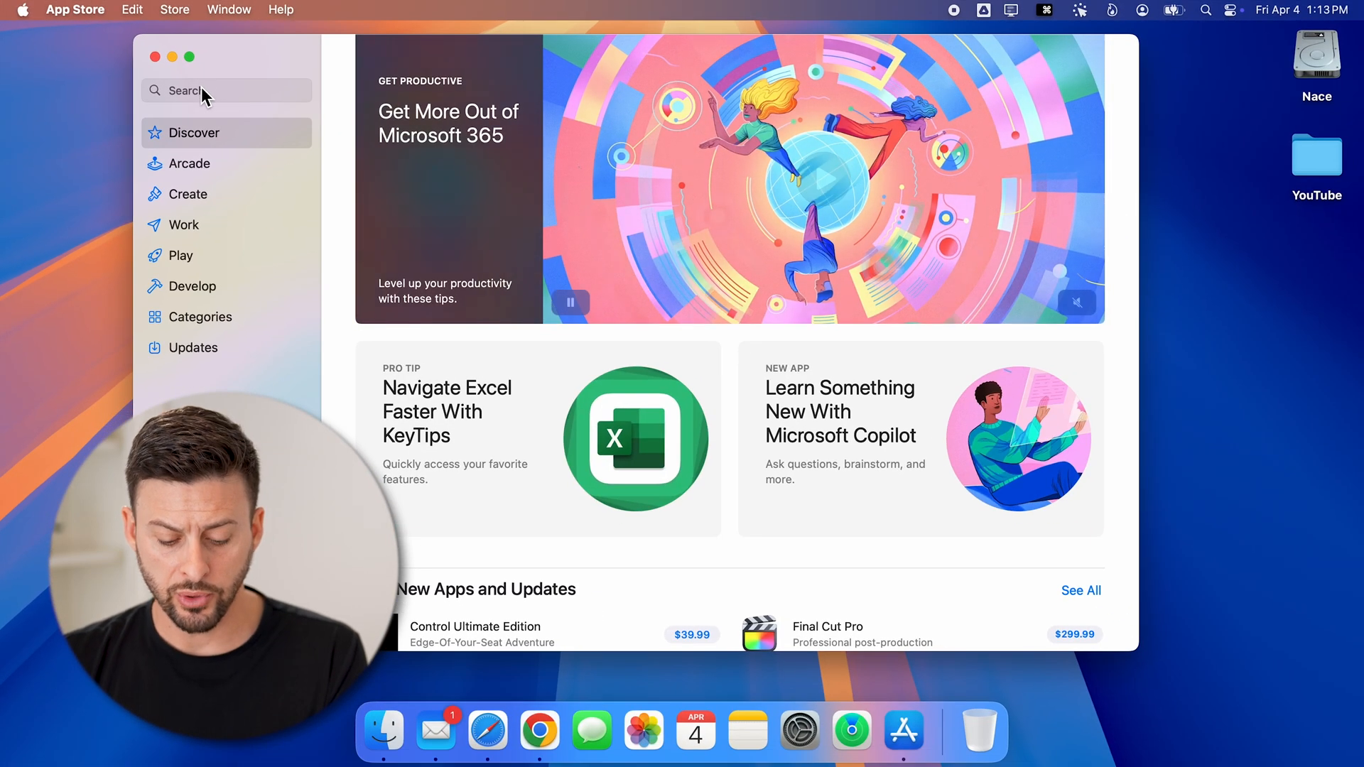
type("facebook")
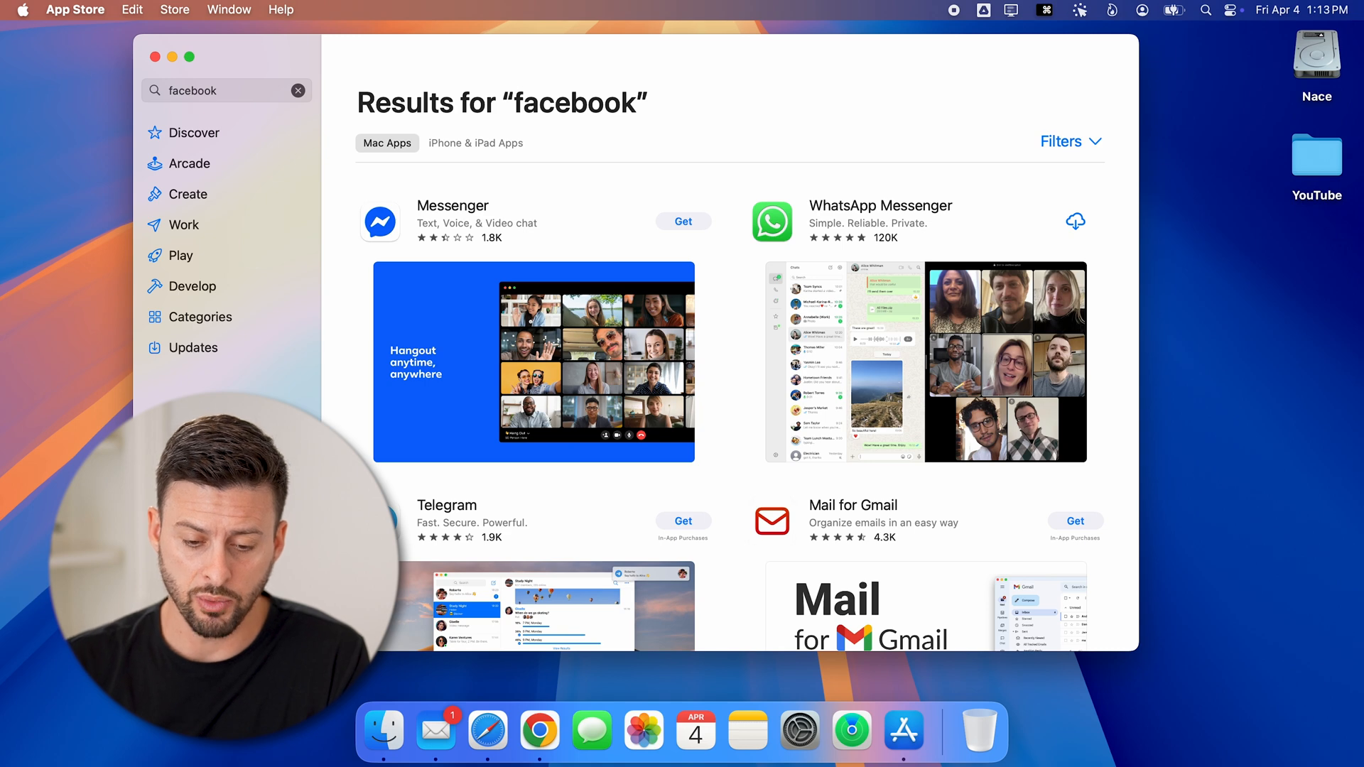
mouse_move(539, 731)
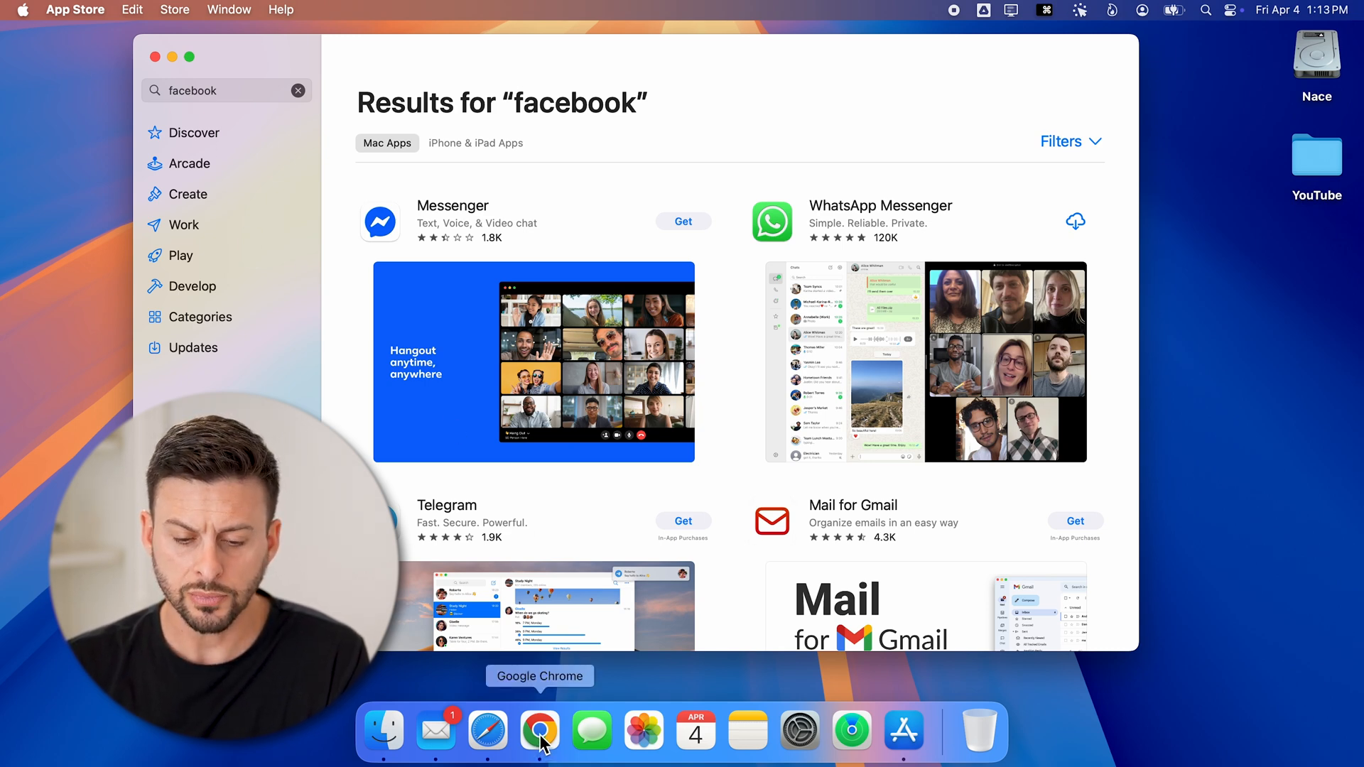
Step: Launch Chrome and load facebook.com to the signed-in news feed
left_click(539, 731)
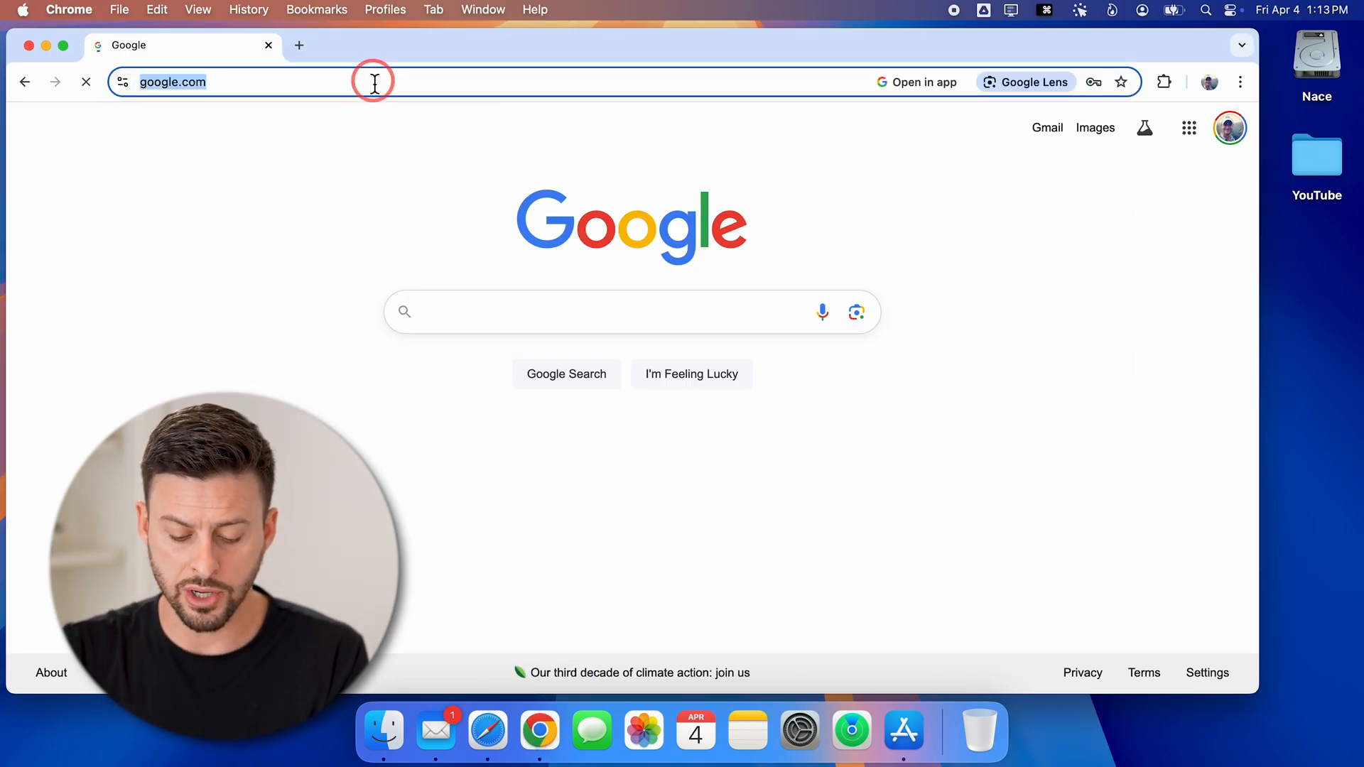
type("facebook.com")
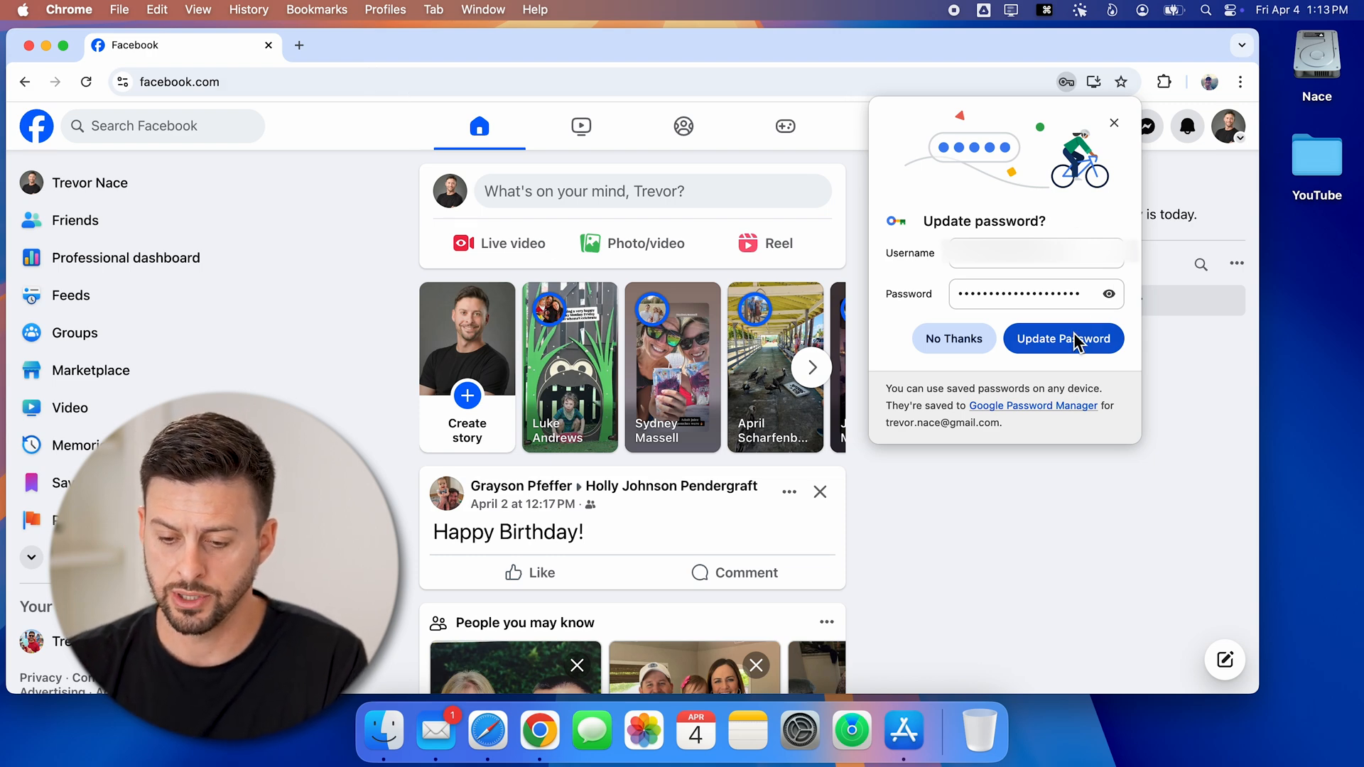
Step: Dismiss the password prompt and reach Chrome's Cast, Save, and Share install option
left_click(1062, 338)
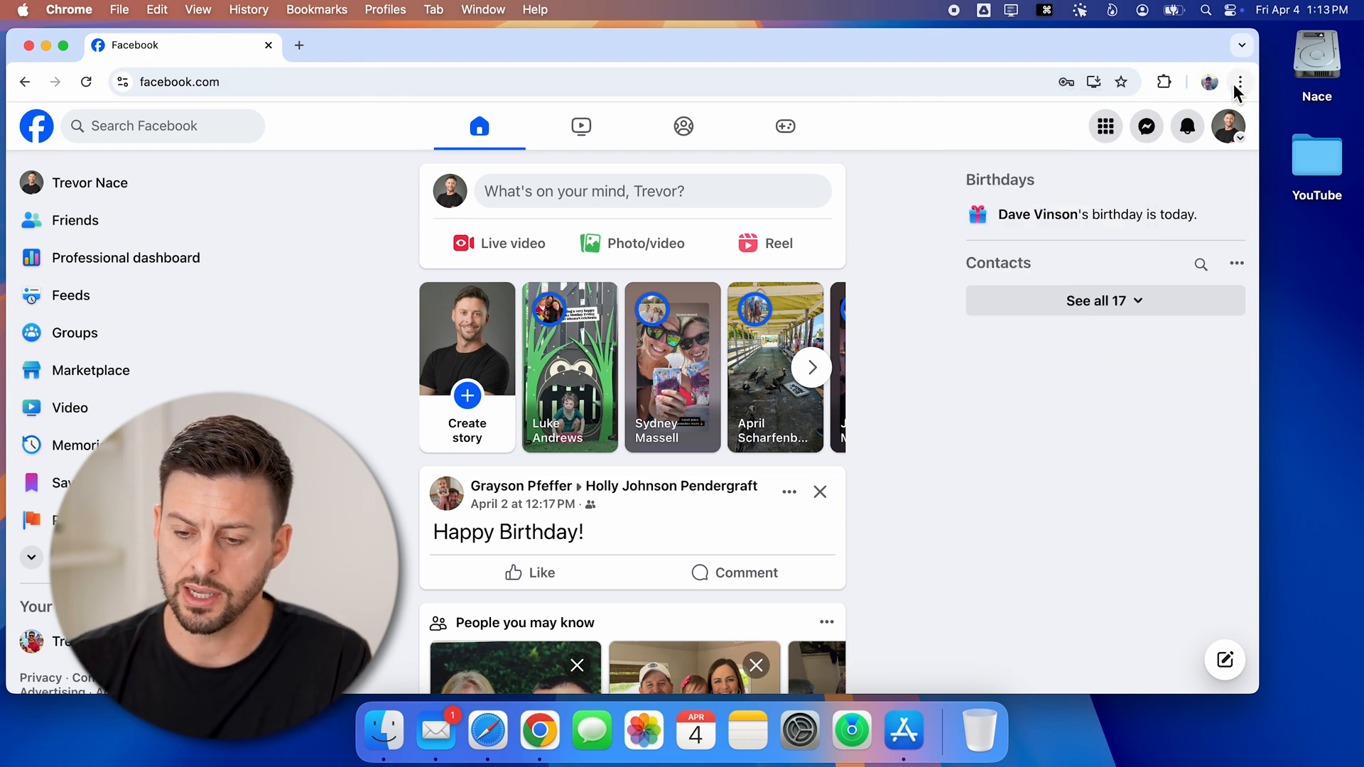
left_click(1239, 81)
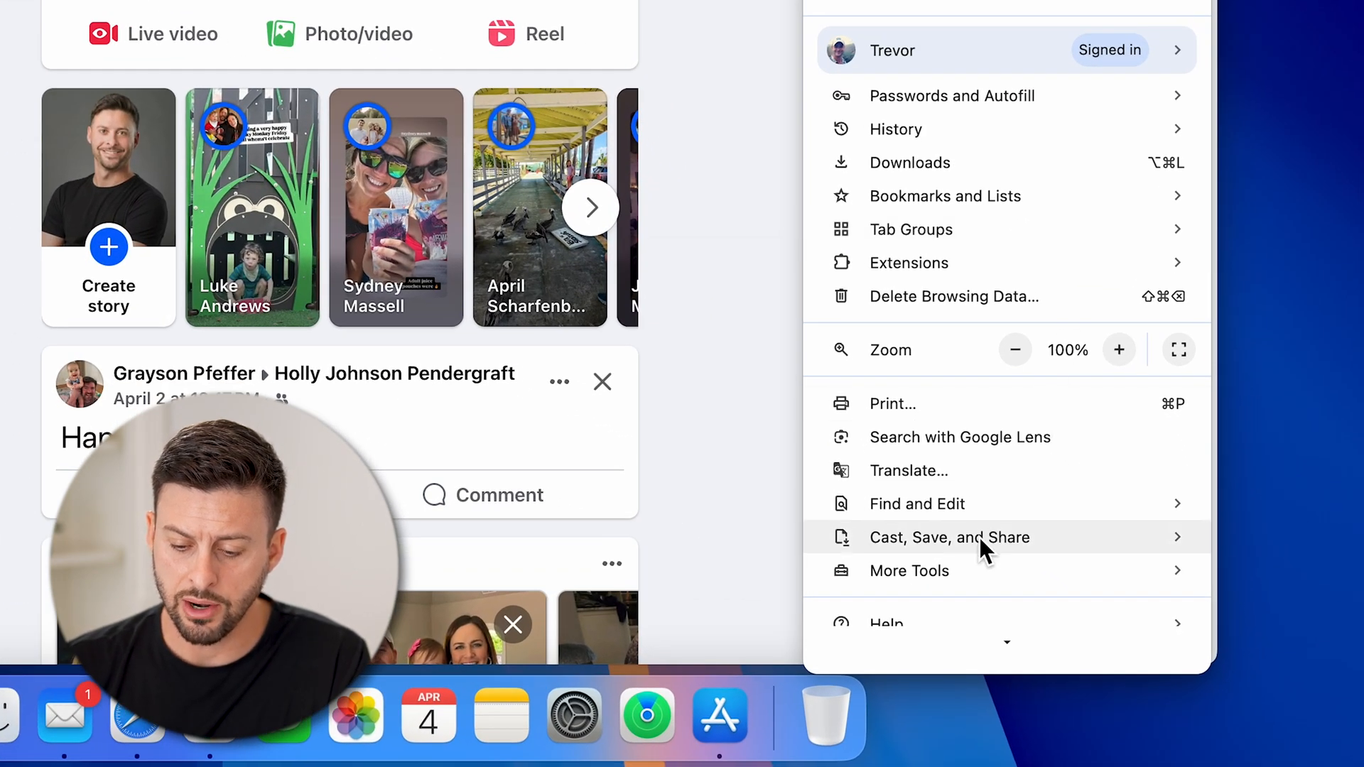
left_click(949, 537)
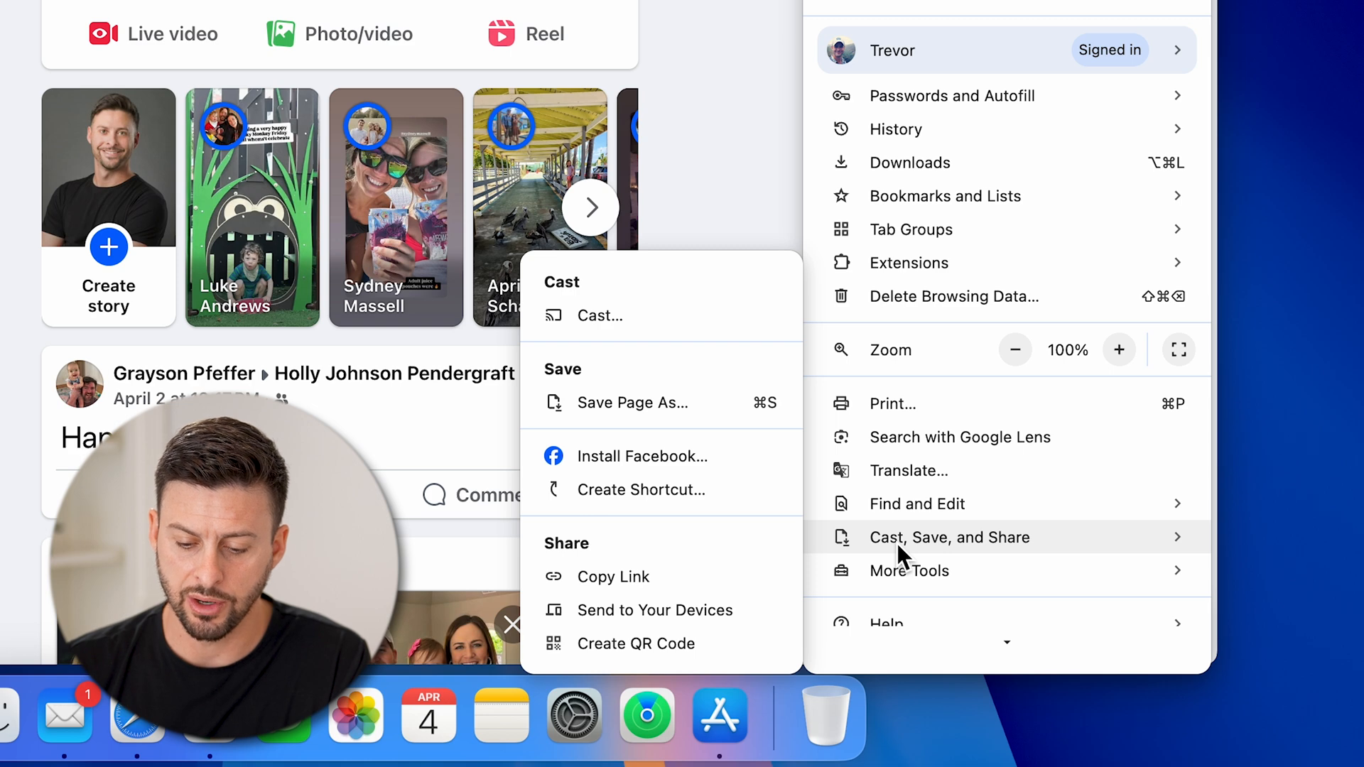
mouse_move(609, 469)
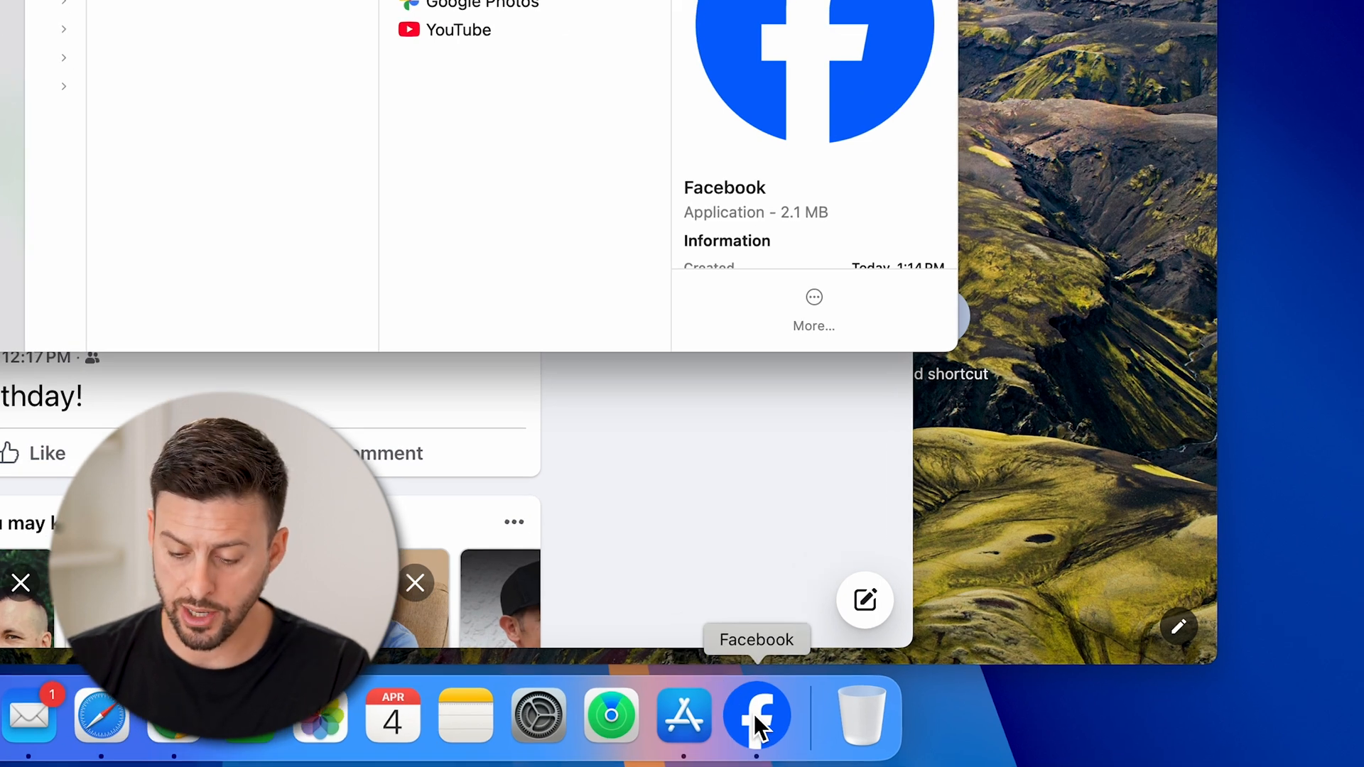
Step: Keep the Facebook app in the Dock, then quit it with ⌘Q
right_click(755, 716)
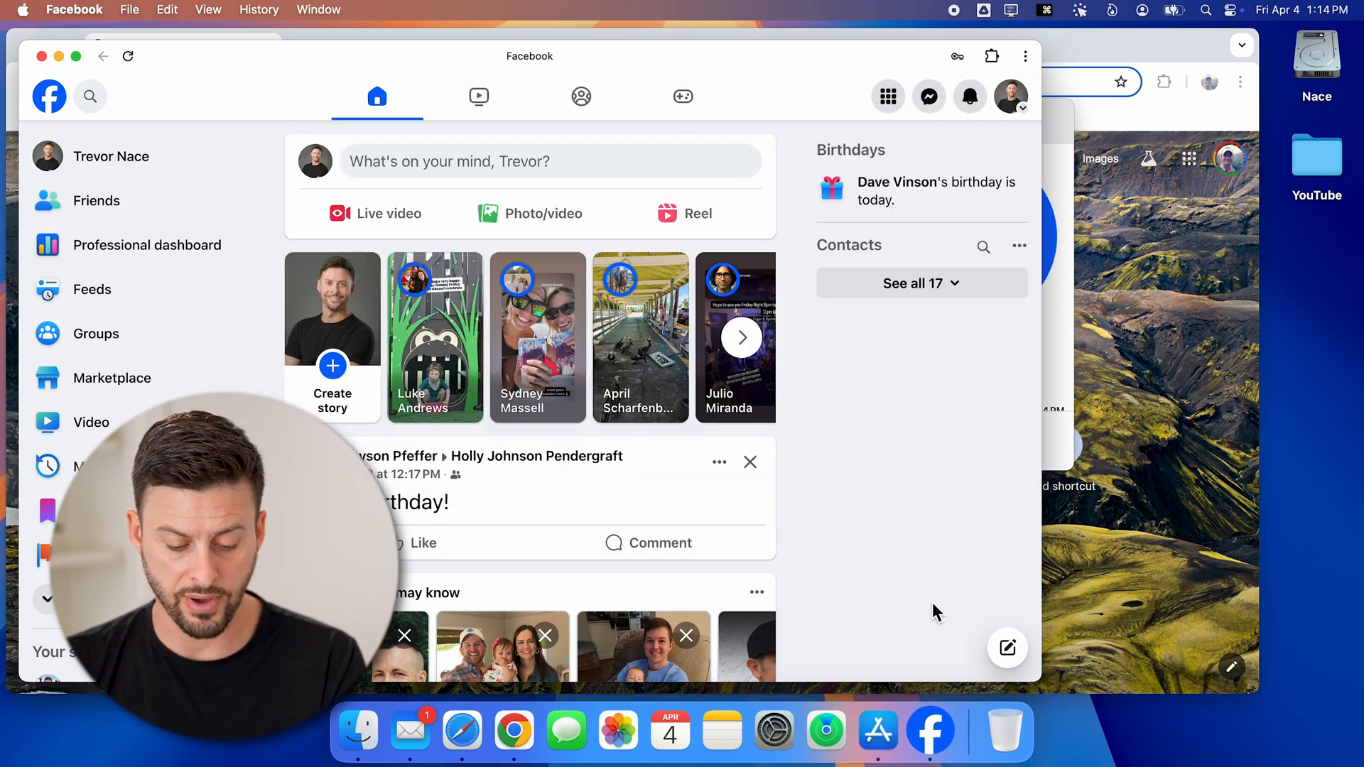
key("cmd+q")
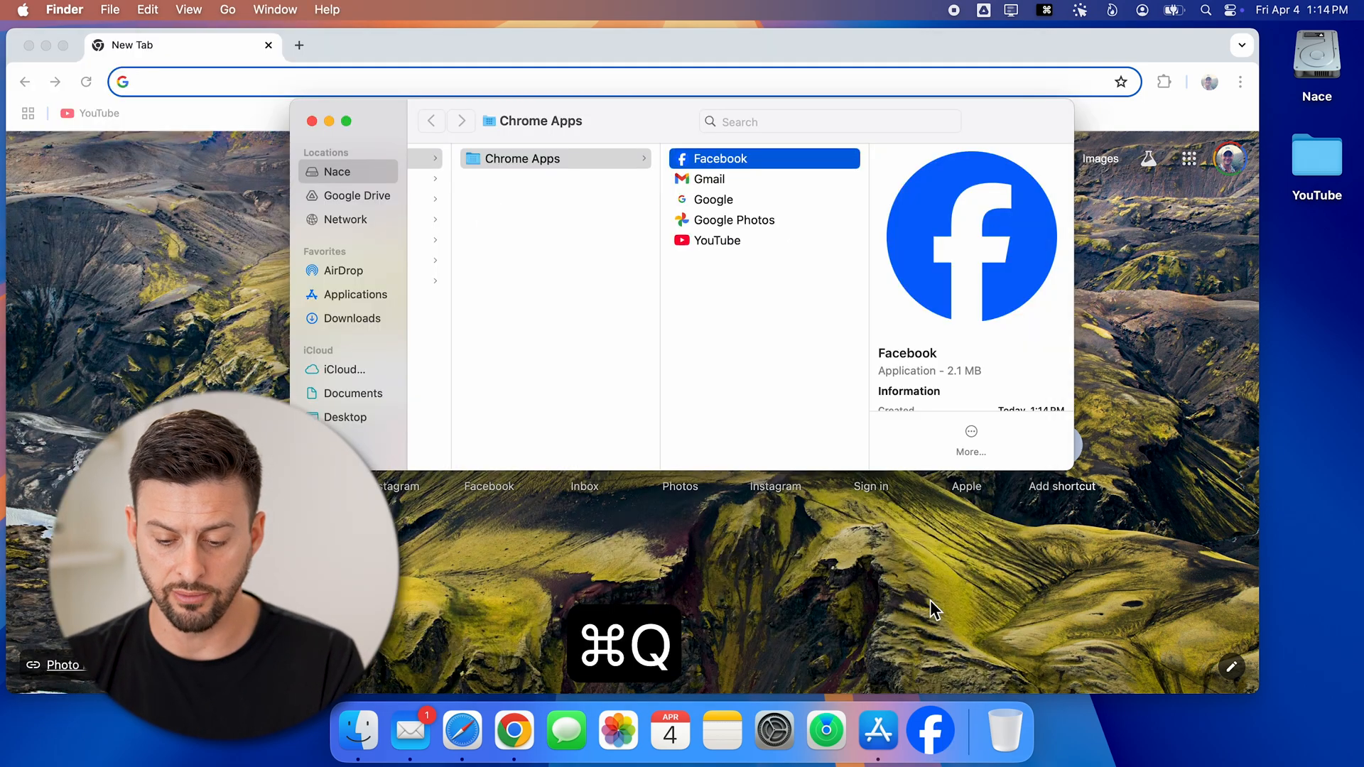